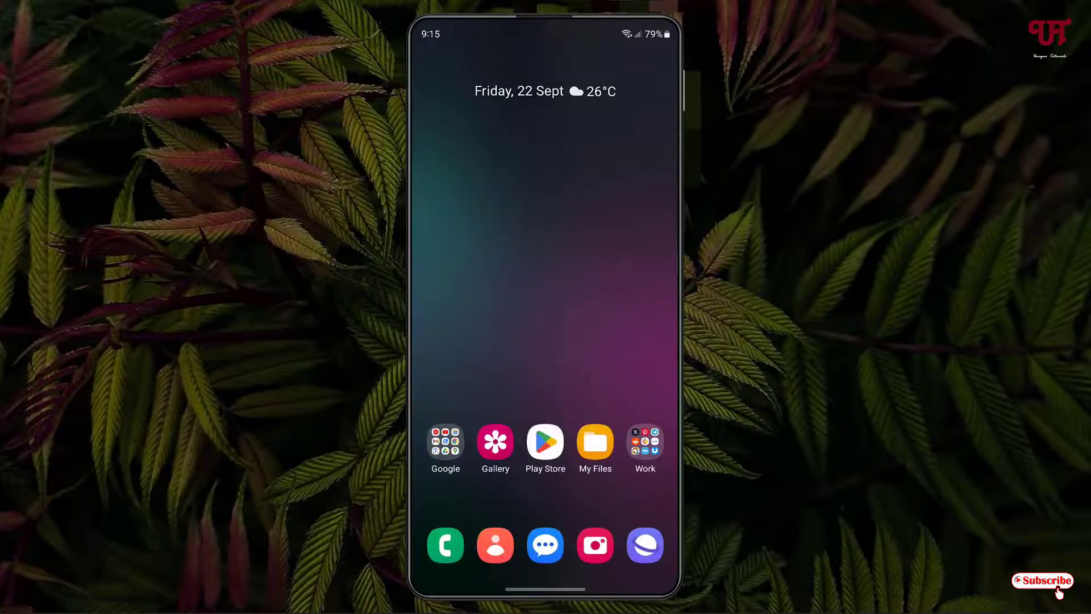
Search the Play Store for App Manager using the suggested query
{"action": "left_click", "coordinate": [545, 443]}
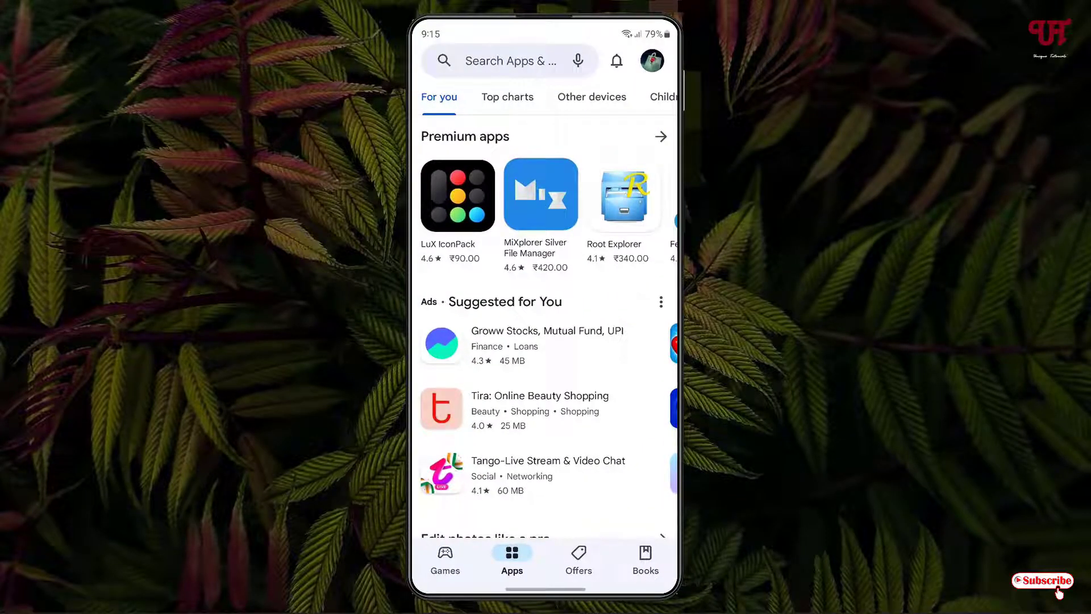
{"action": "left_click", "coordinate": [511, 60]}
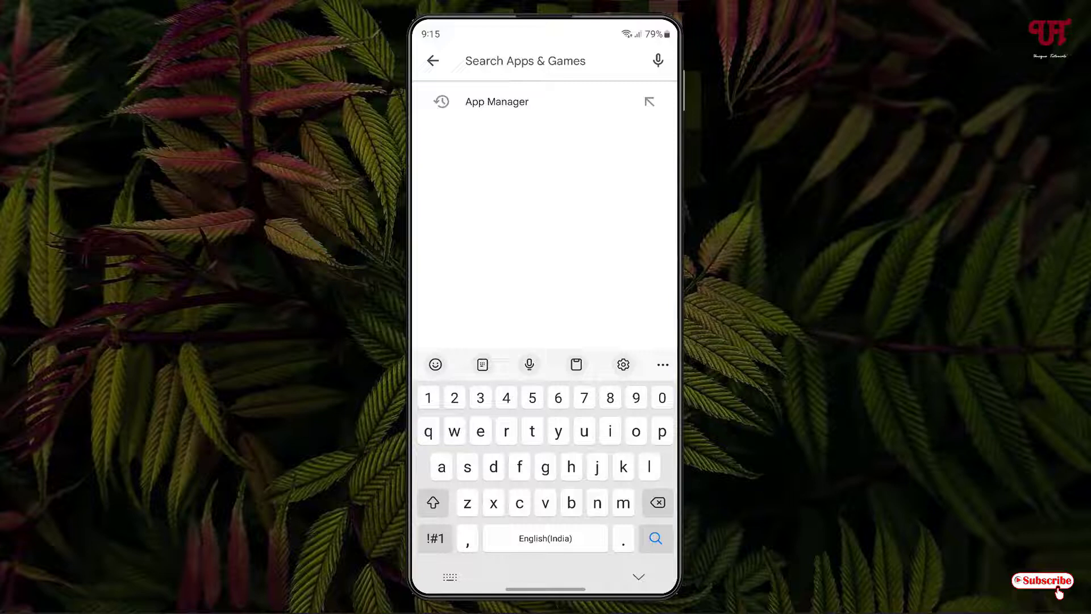
{"action": "left_click", "coordinate": [497, 102]}
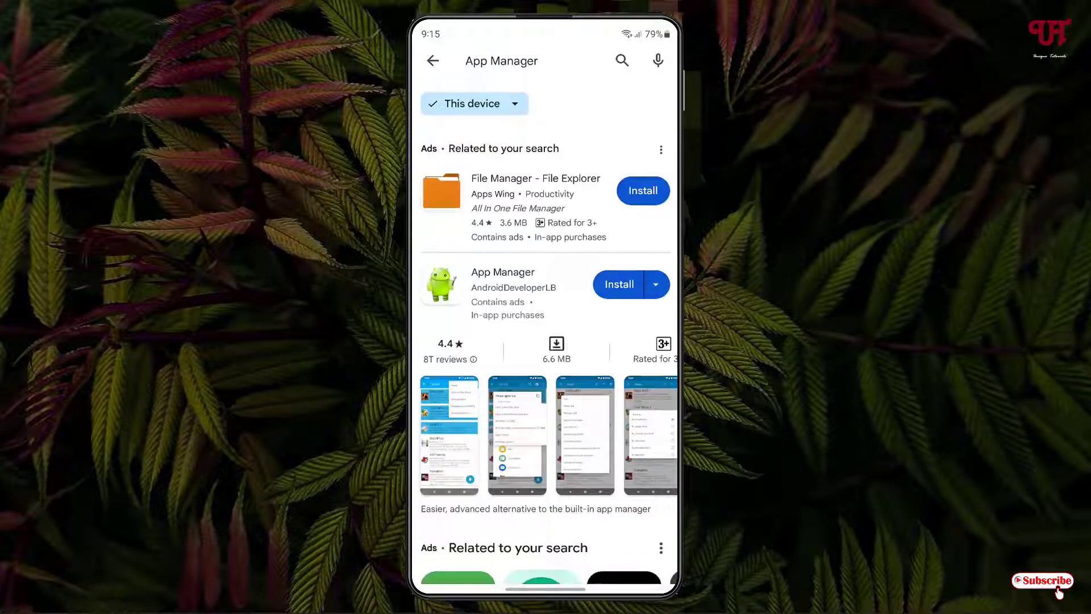
Install App Manager by AndroidDeveloperLB from its Play Store page
{"action": "left_click", "coordinate": [502, 272]}
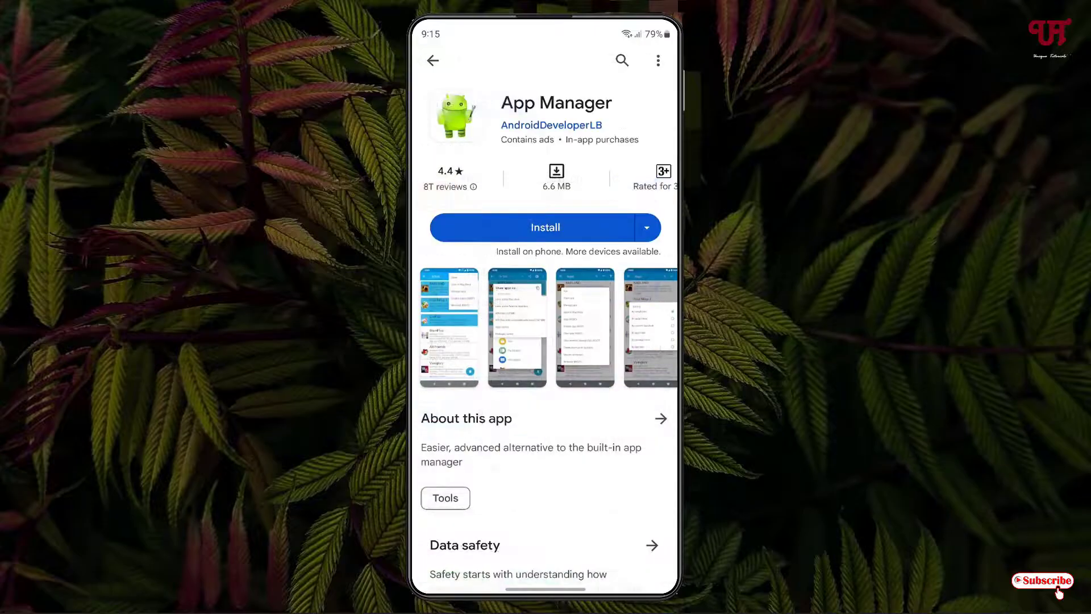
{"action": "left_click", "coordinate": [546, 228]}
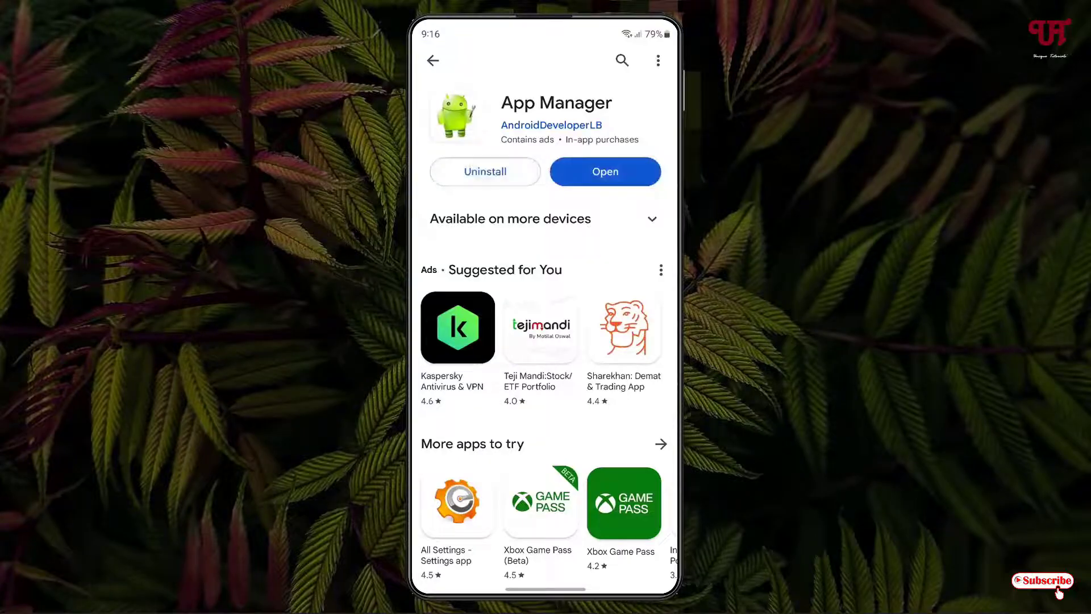
Launch App Manager and continue past the Permissions intro to the installed apps list
{"action": "left_click", "coordinate": [605, 170]}
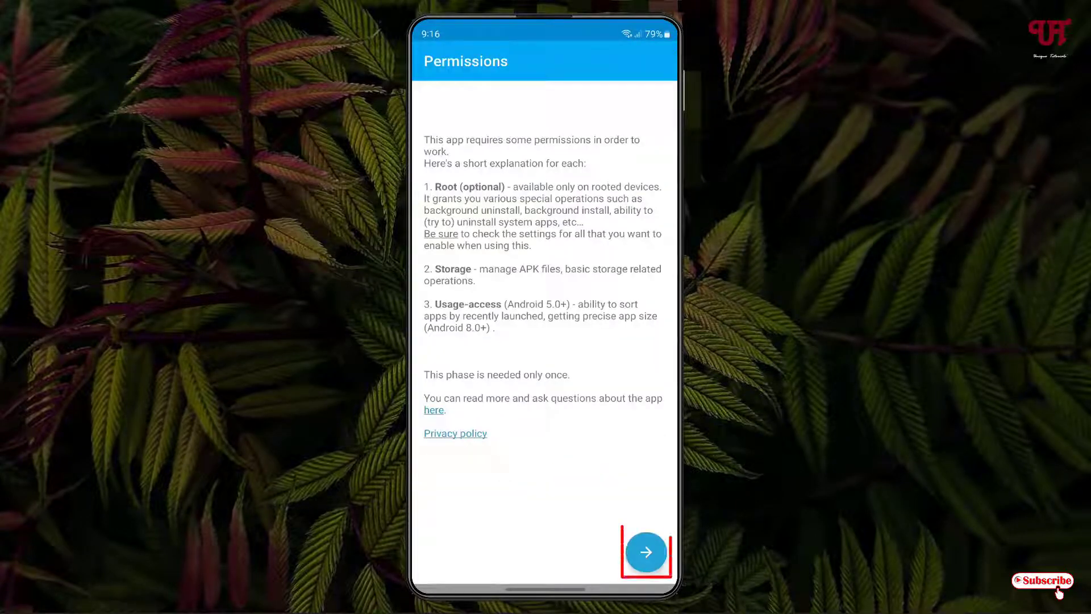
{"action": "left_click", "coordinate": [646, 553]}
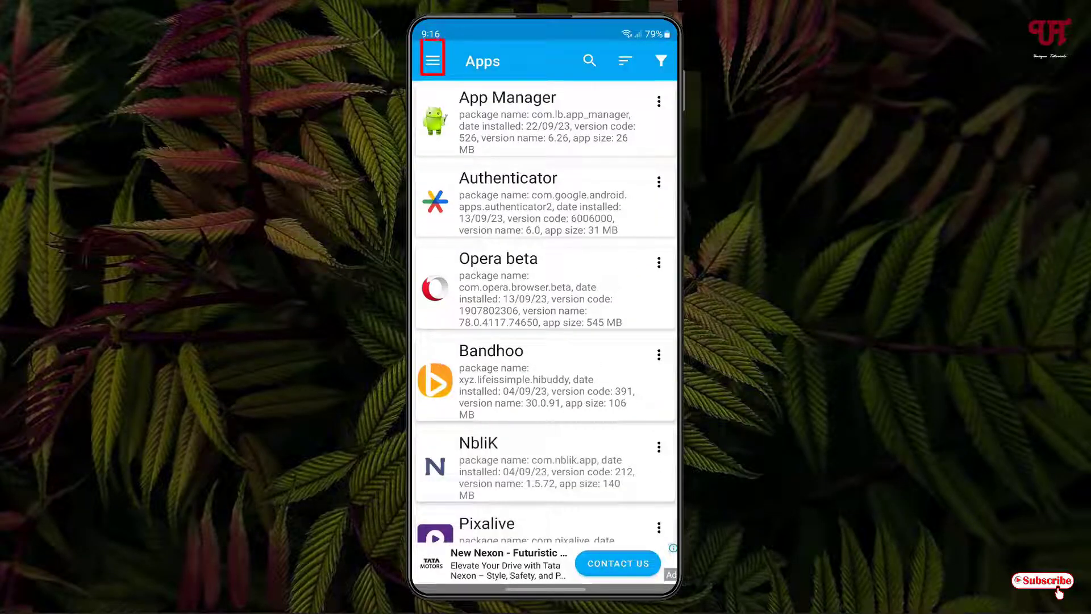
{"action": "left_click", "coordinate": [435, 60]}
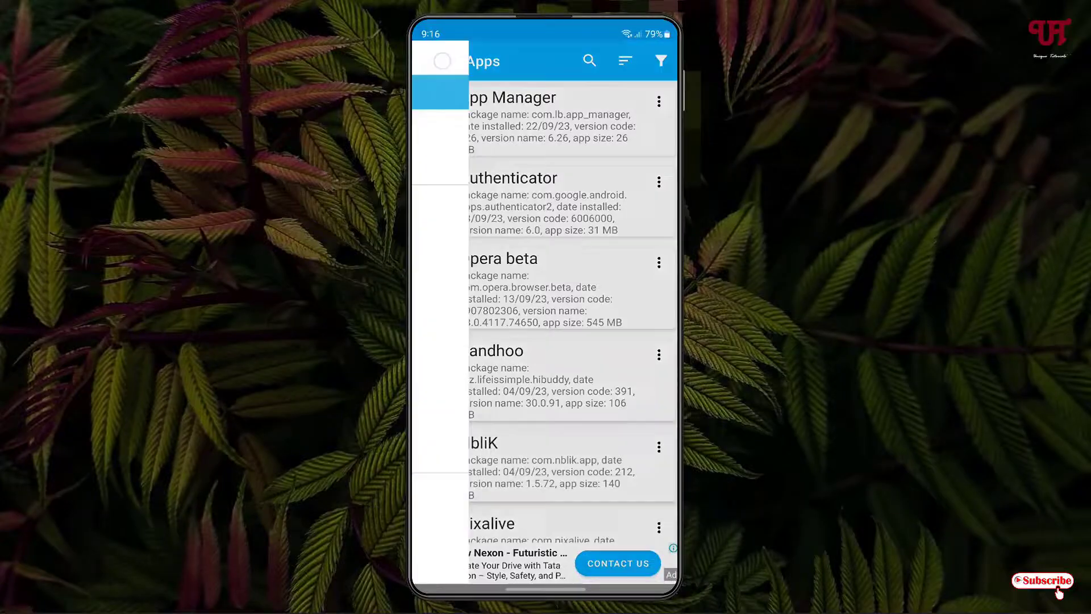
{"action": "left_click", "coordinate": [444, 61]}
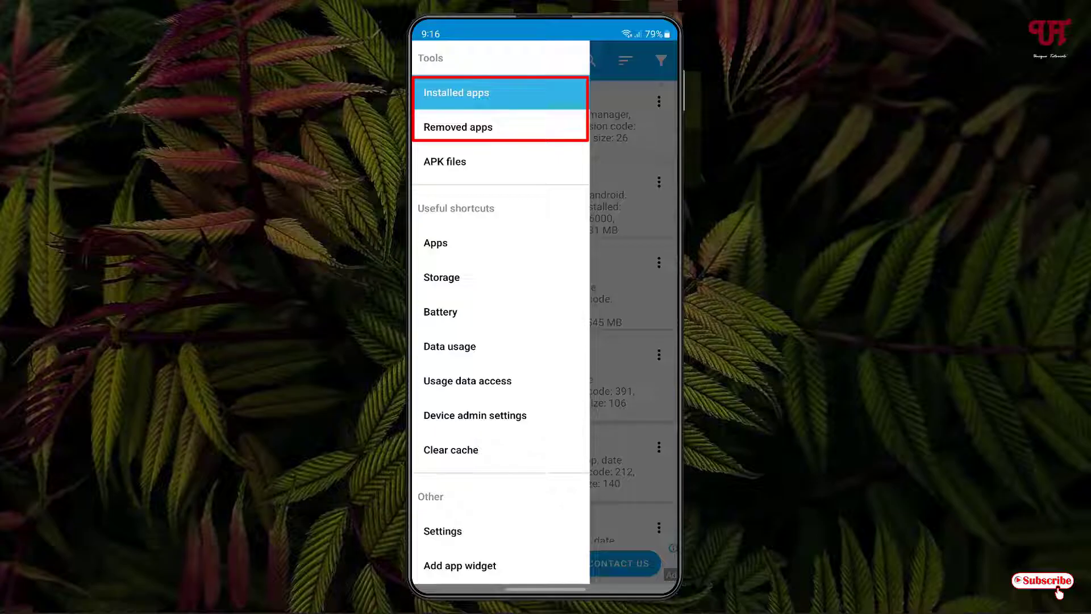
{"action": "left_click", "coordinate": [455, 94]}
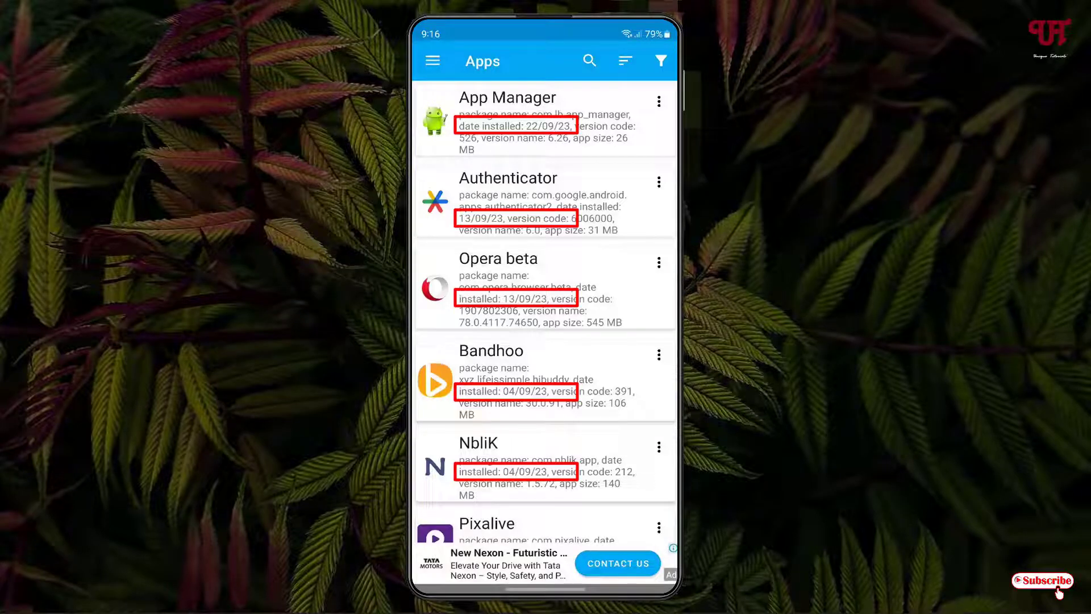
{"action": "scroll", "scroll_direction": "down", "scroll_amount": 3}
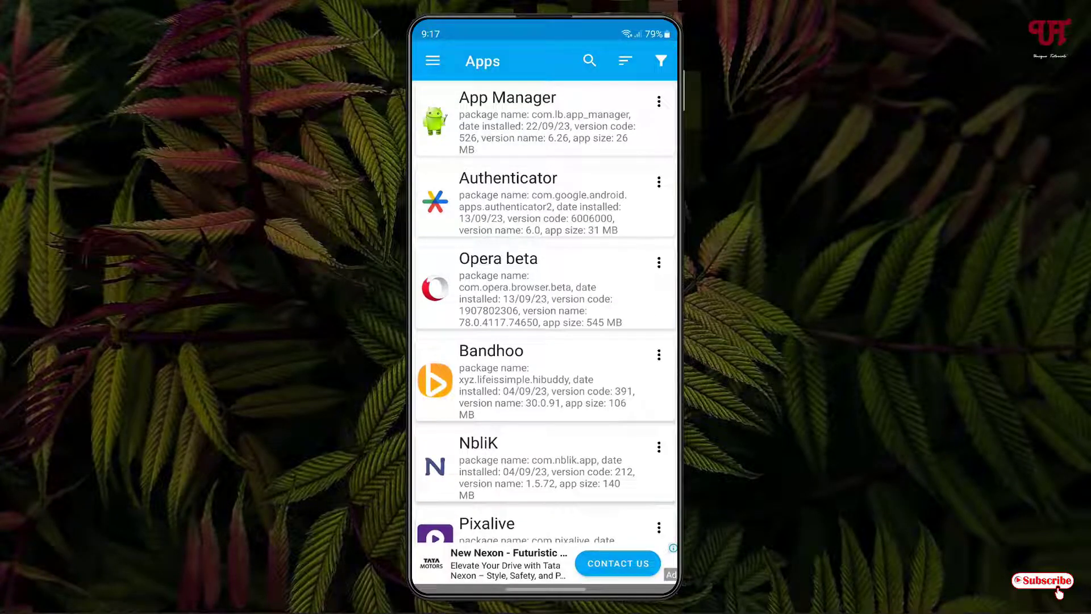
Show the Removed apps list from the navigation menu's Tools section
{"action": "left_click", "coordinate": [432, 60]}
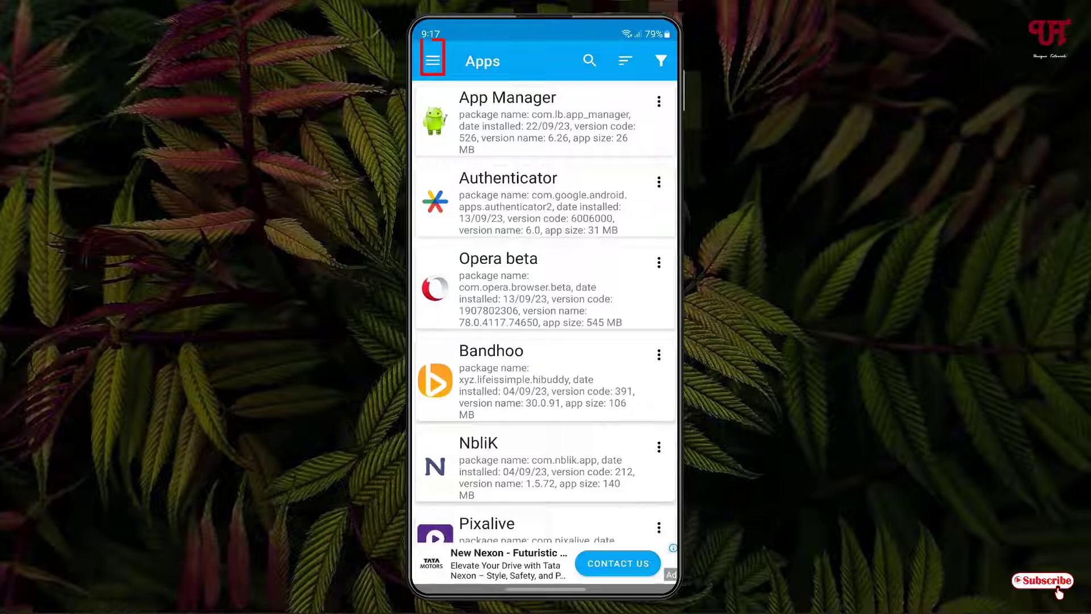
{"action": "left_click", "coordinate": [434, 60]}
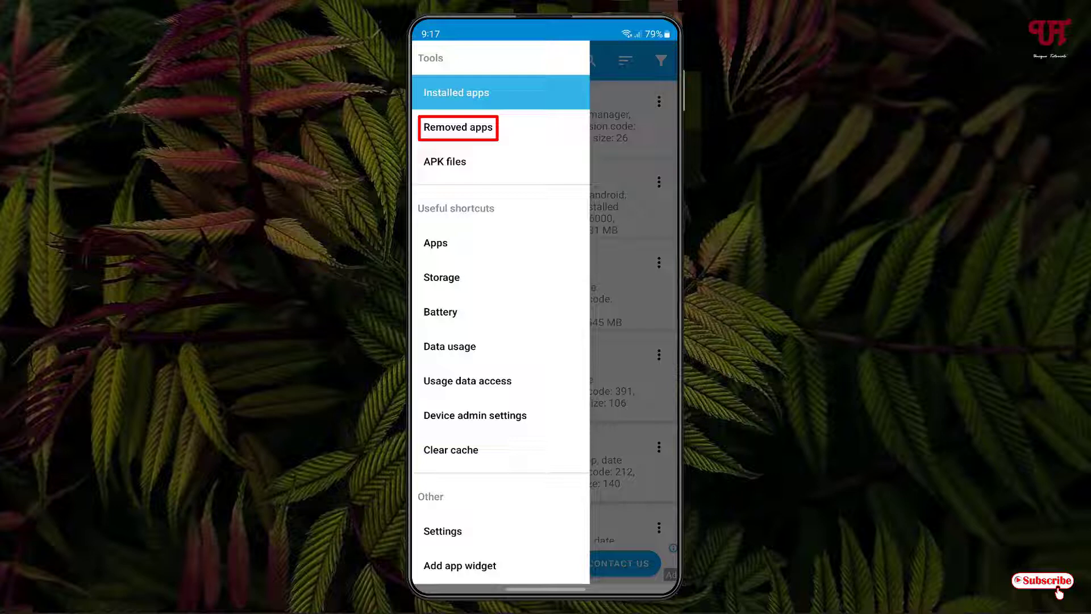
{"action": "left_click", "coordinate": [457, 128]}
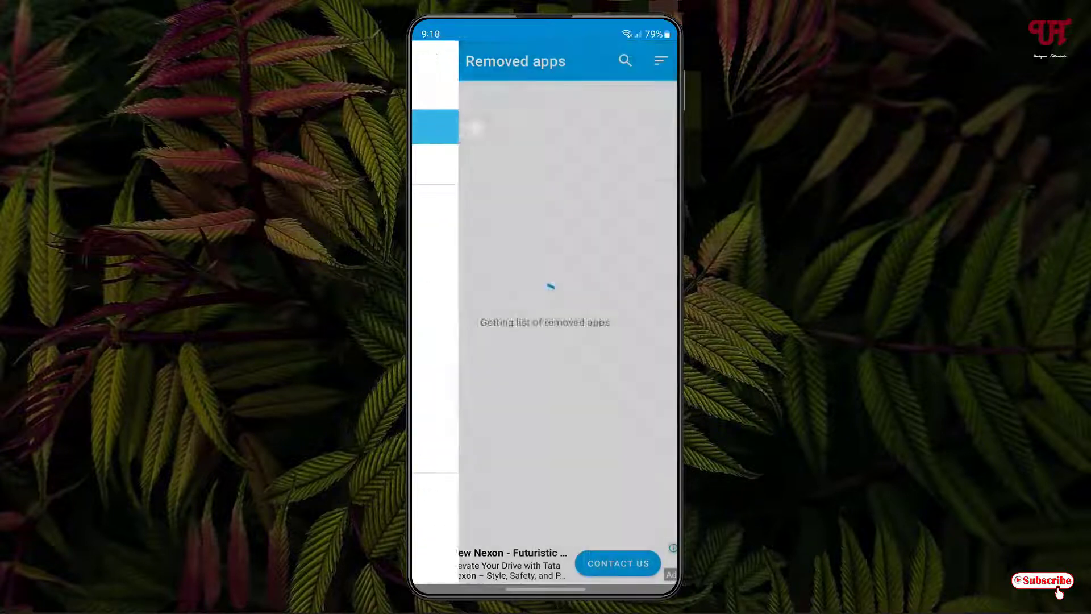